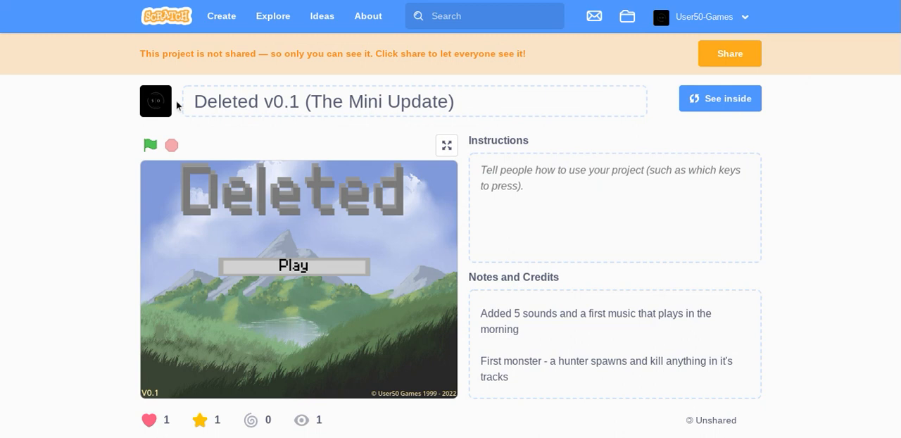
mouse_move(165, 107)
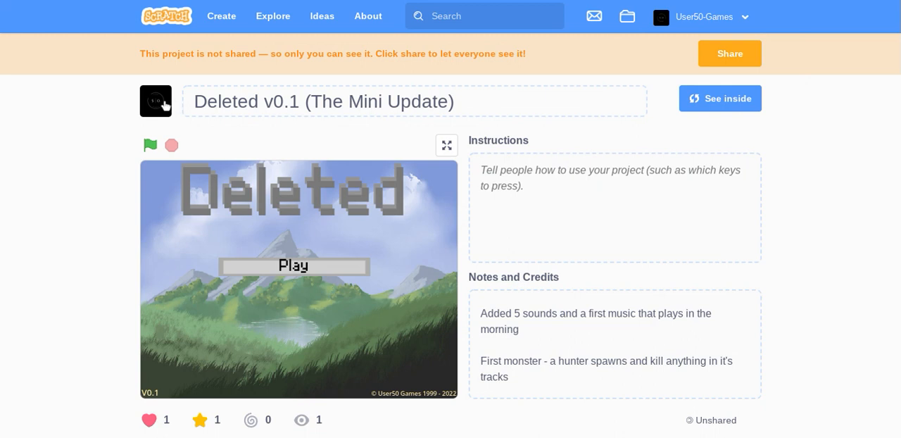
mouse_move(337, 137)
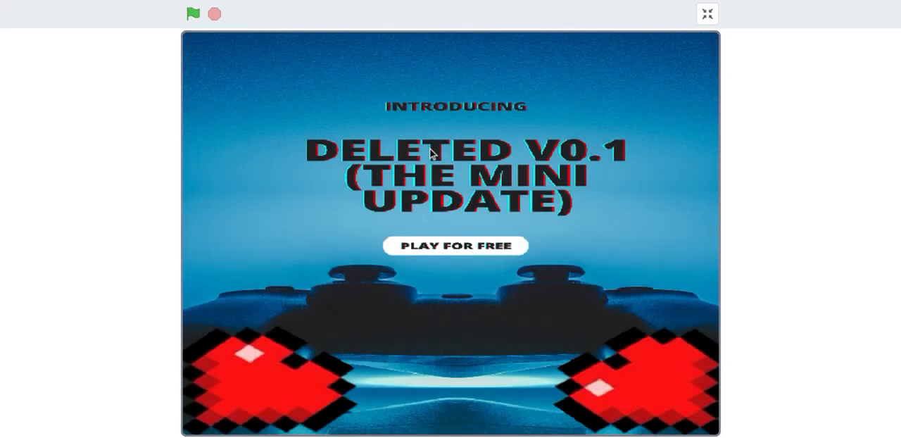
mouse_move(594, 161)
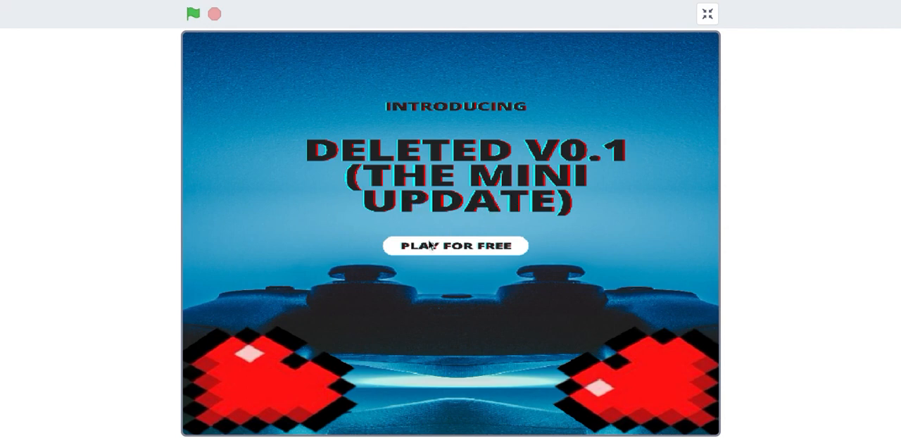
mouse_move(590, 421)
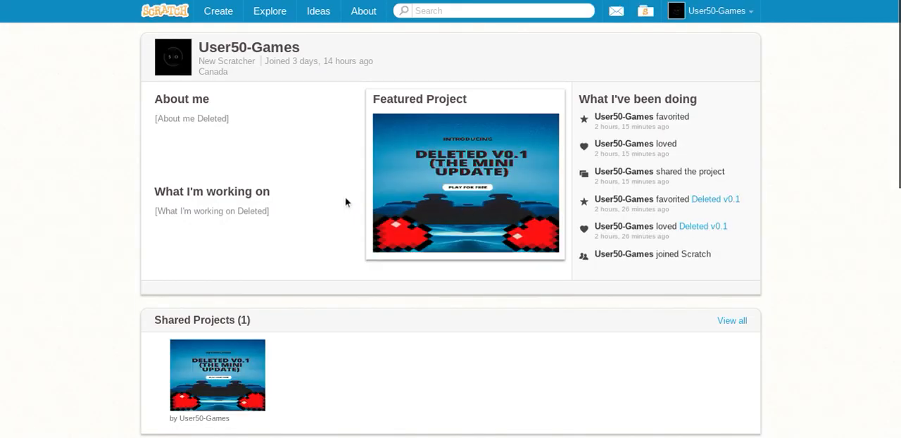
Leave fullscreen and go to the User50-Games profile, then reopen the Deleted v0.1 project.
left_click(465, 183)
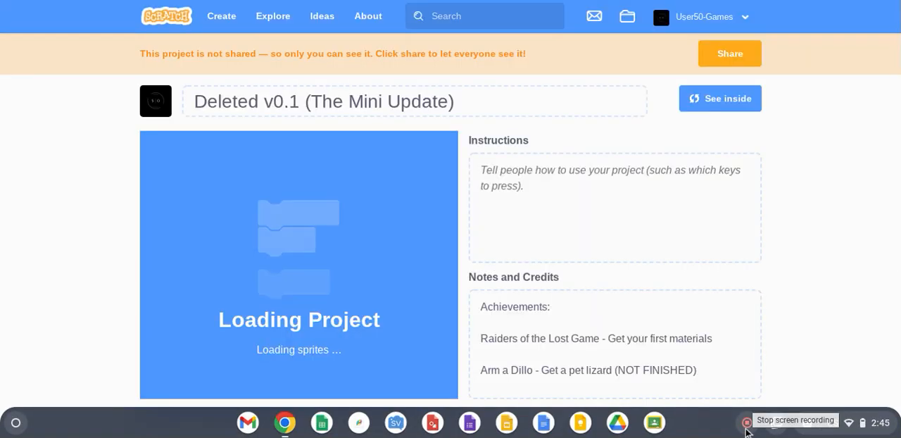